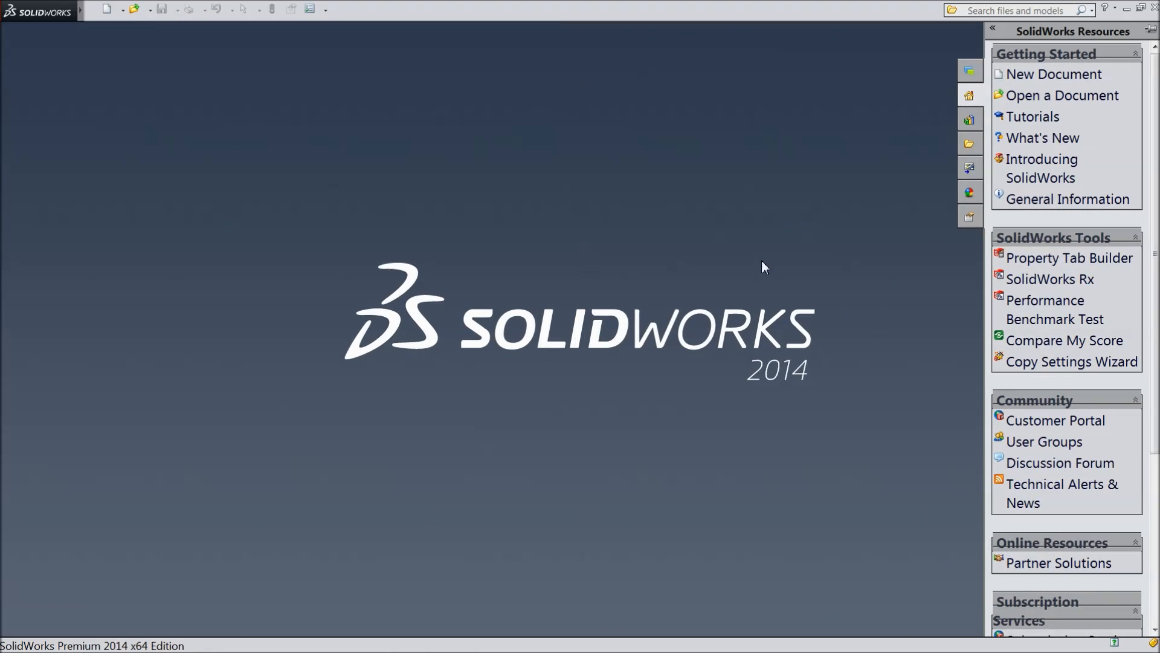
mouse_move(691, 279)
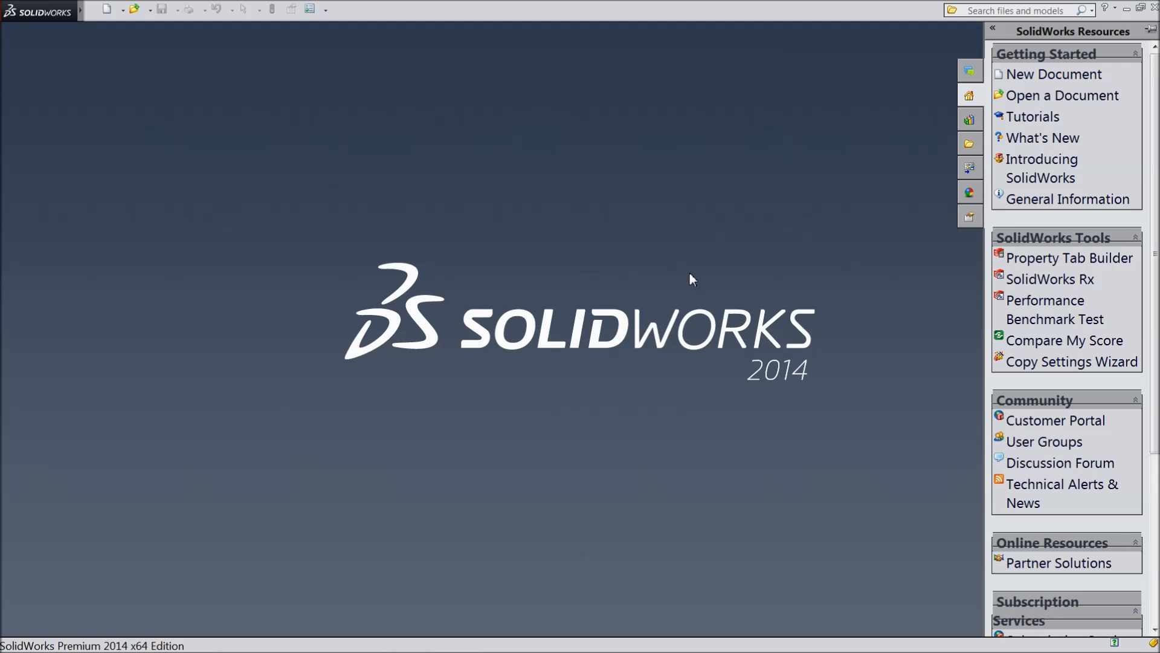
mouse_move(687, 279)
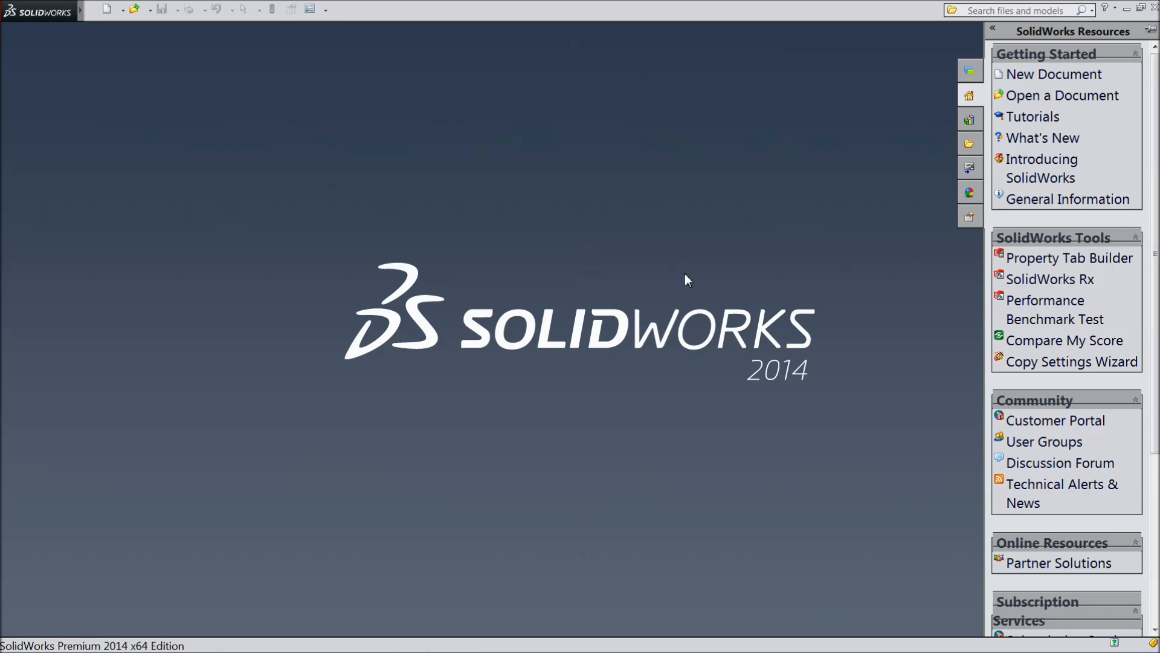
mouse_move(614, 293)
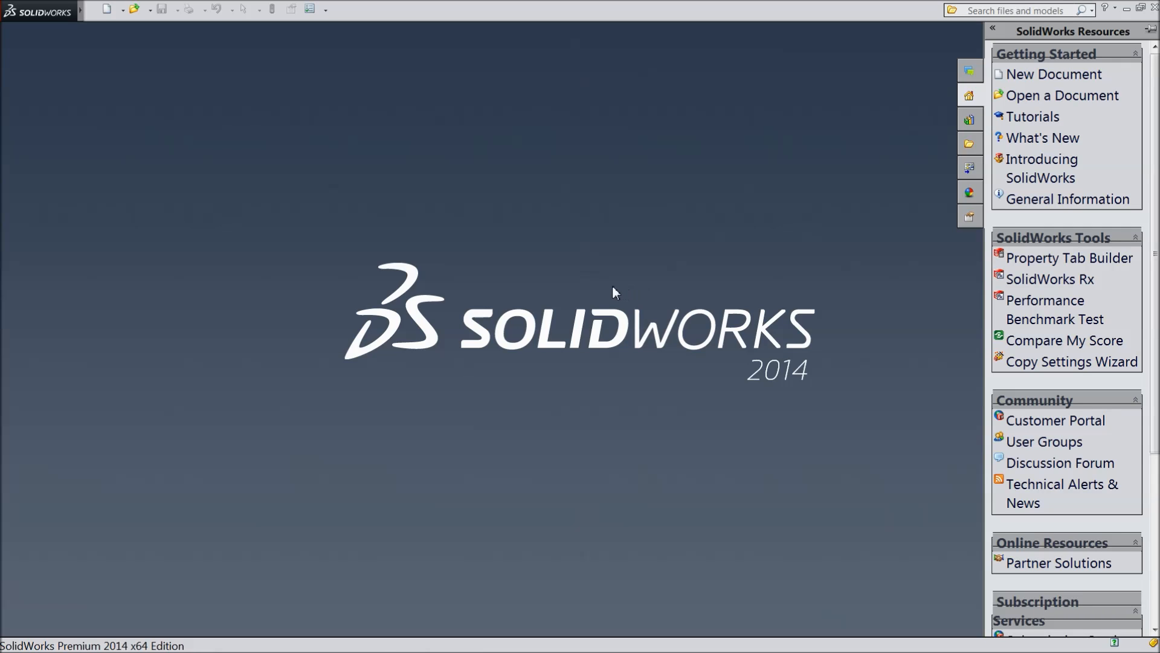
mouse_move(579, 289)
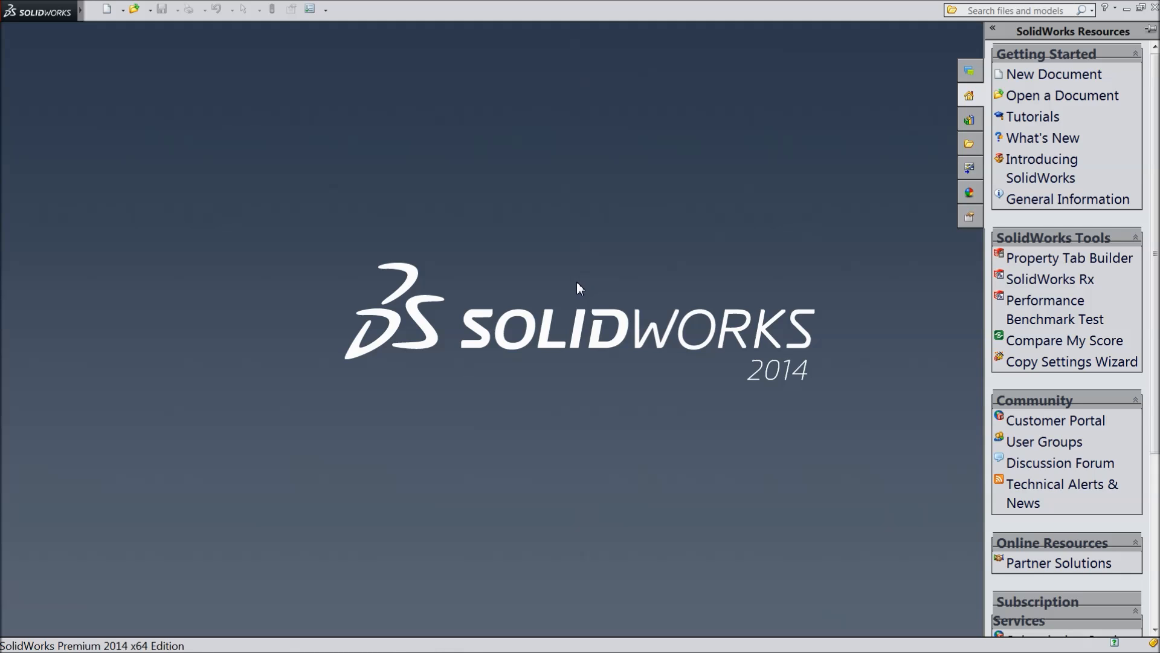
mouse_move(578, 285)
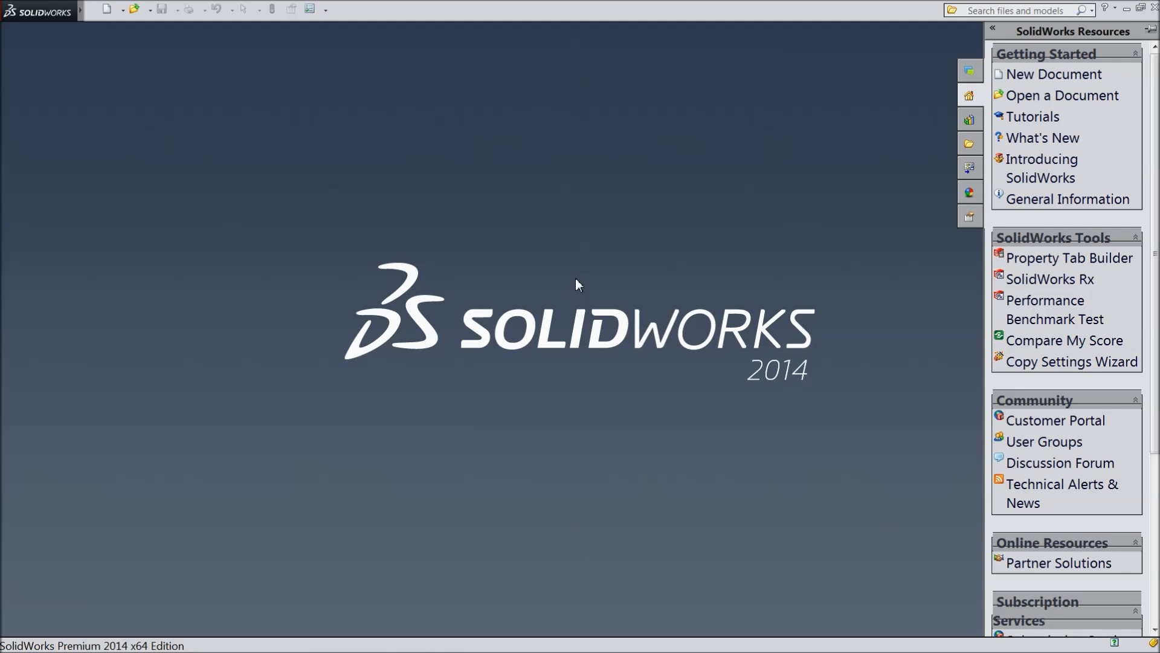
mouse_move(314, 155)
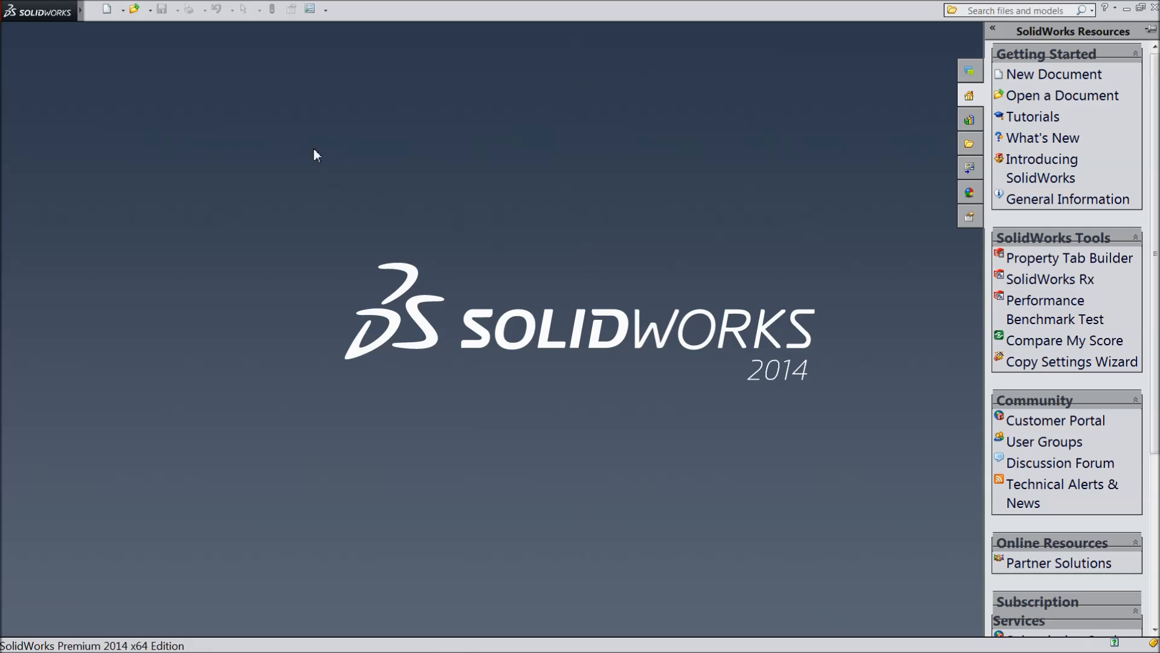
mouse_move(310, 126)
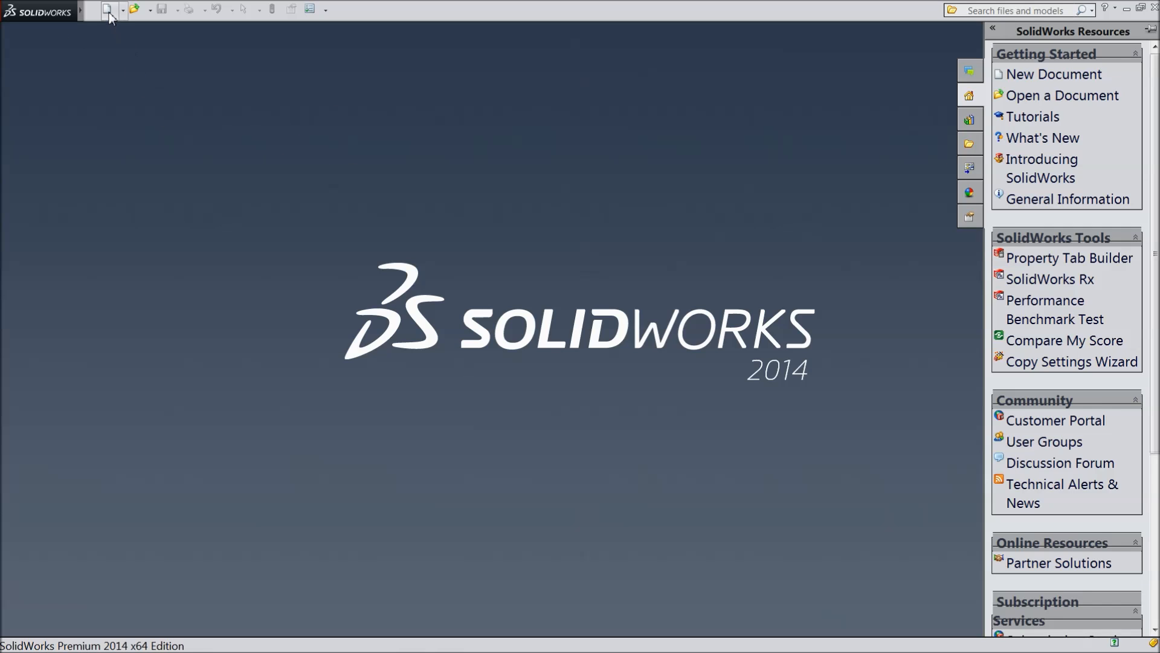
Step: Create a new Assembly document (Assem1) from the New SolidWorks Document dialog
left_click(107, 9)
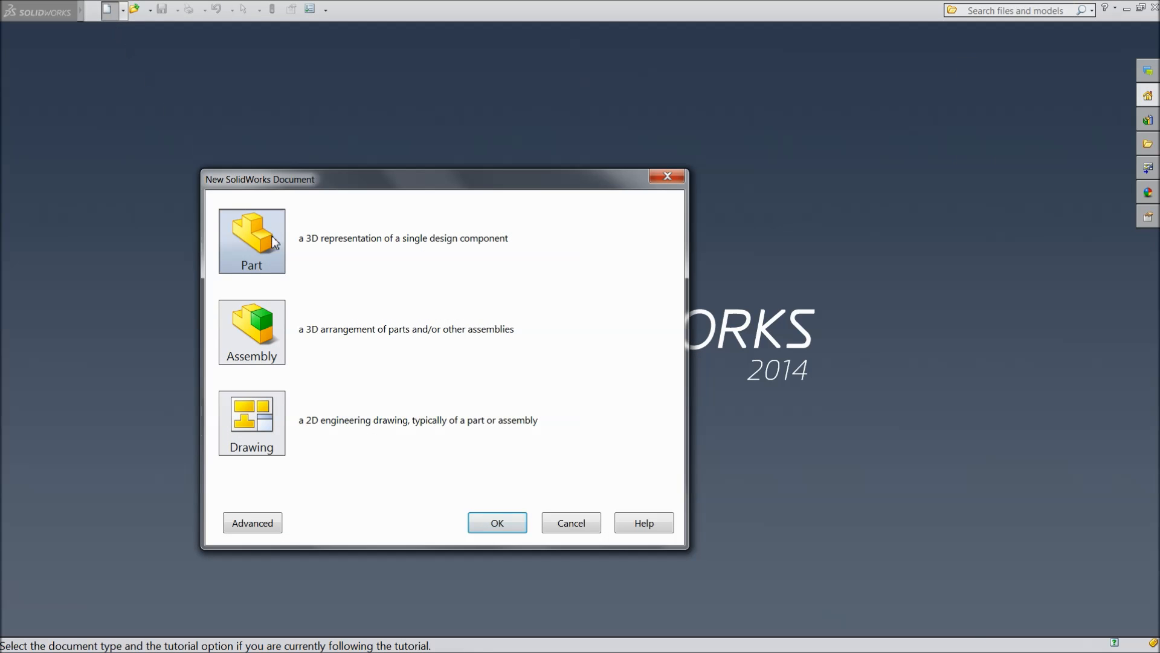
mouse_move(390, 253)
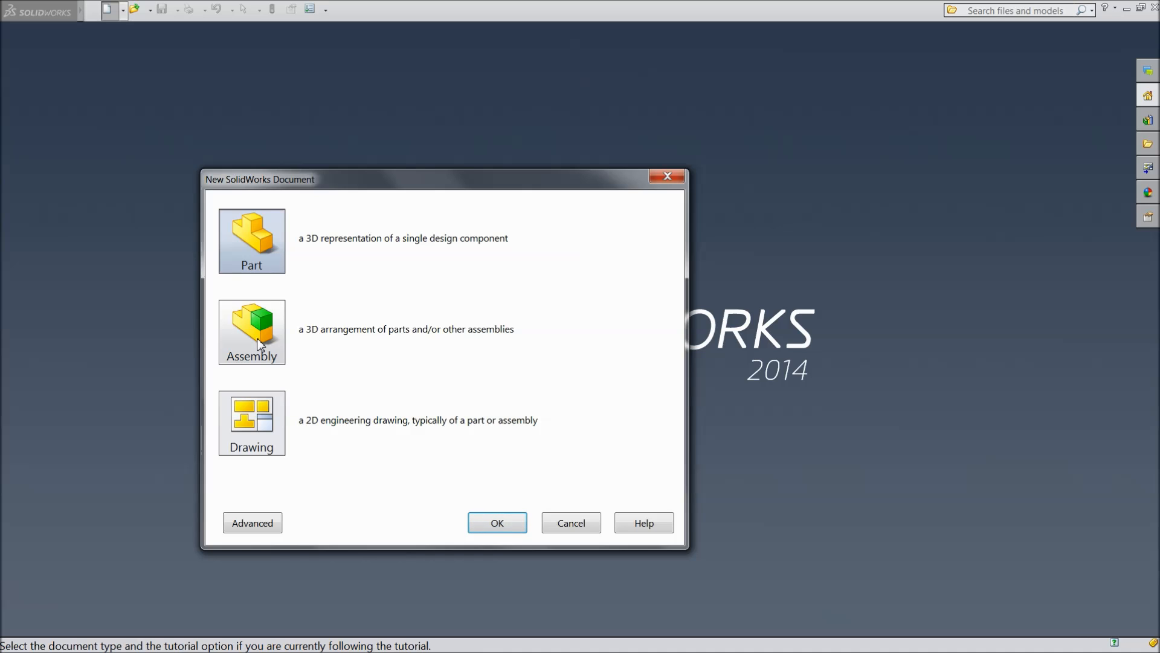
mouse_move(278, 352)
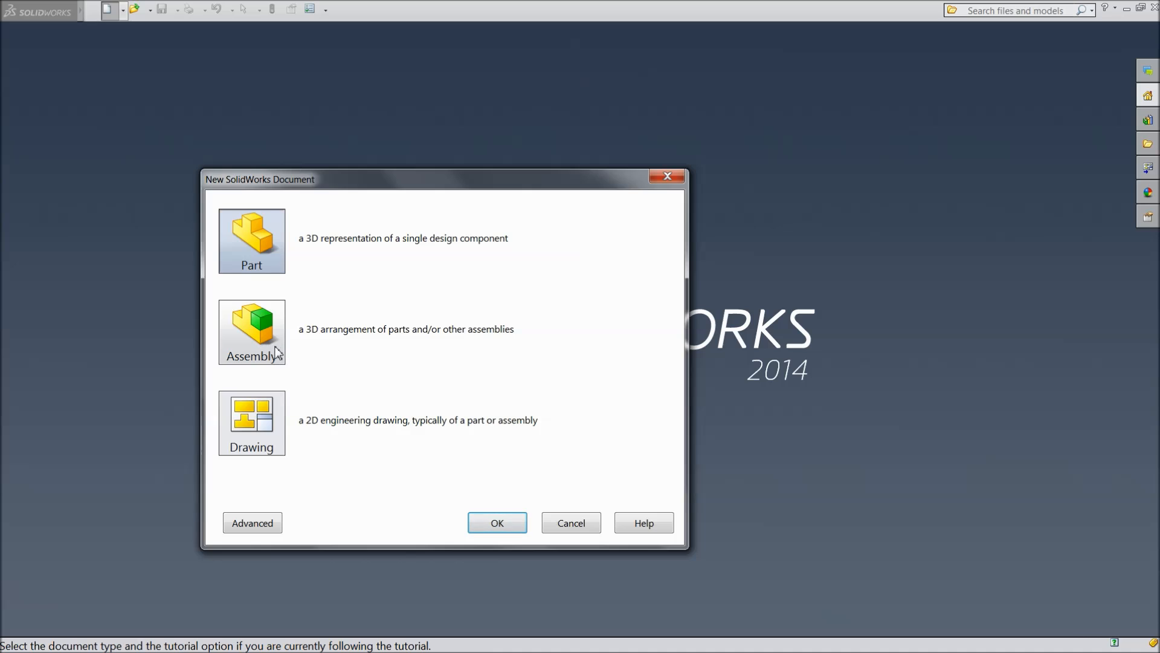
left_click(252, 331)
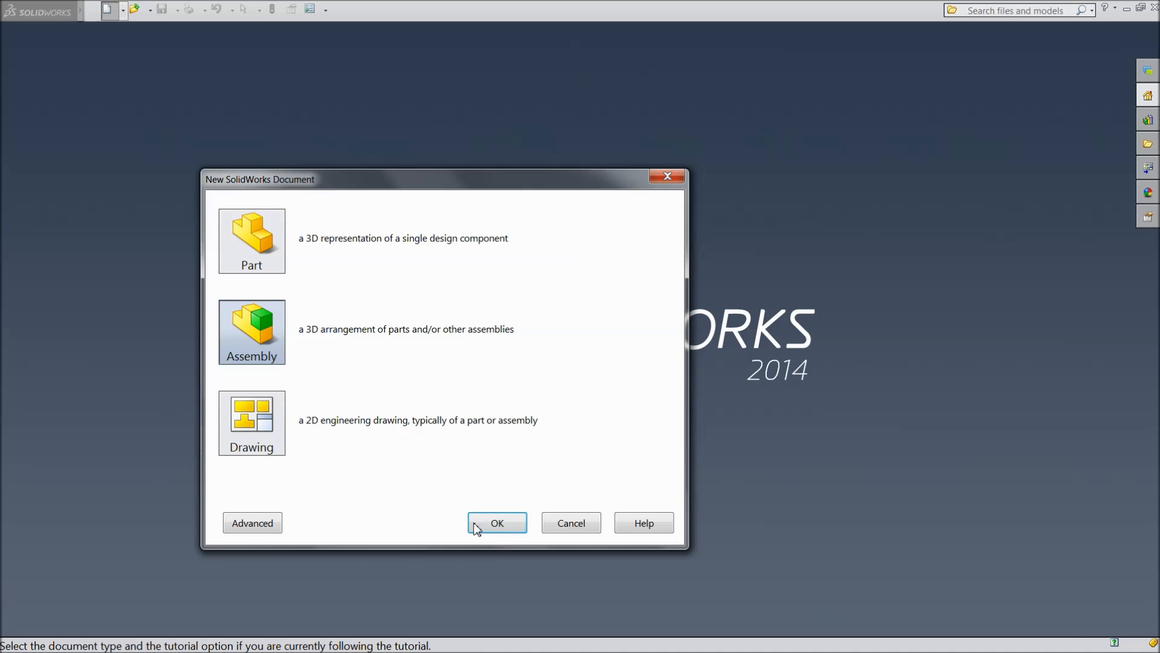
left_click(497, 523)
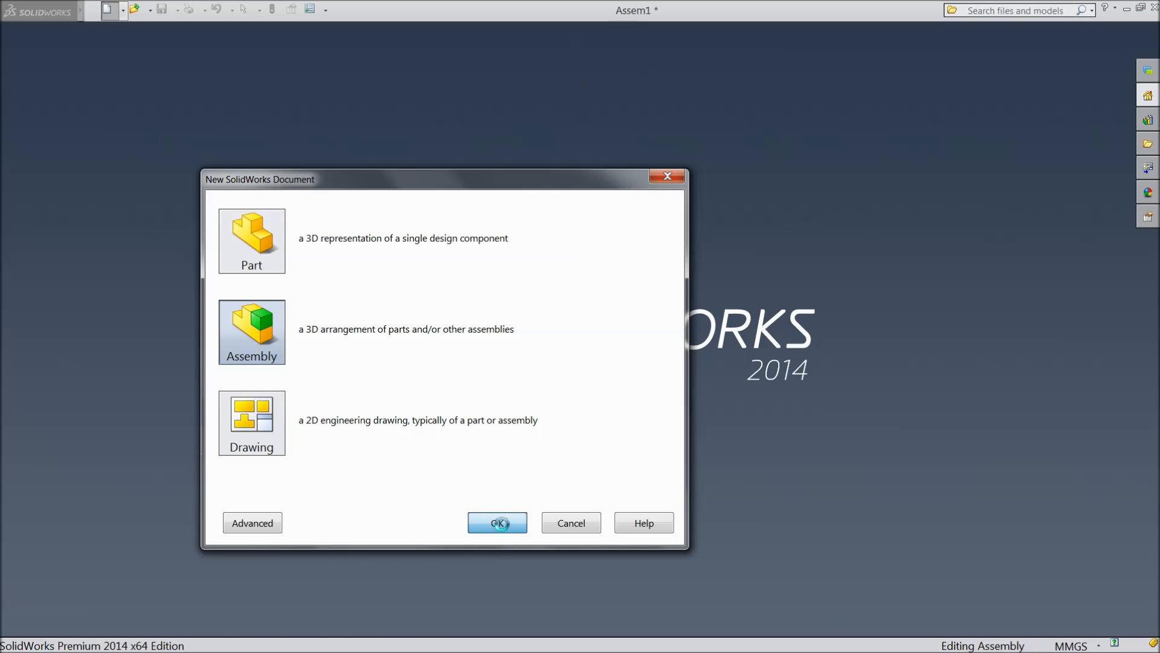
Step: Let Assem1 open and widen the Begin Assembly pane so its message fits
left_click(497, 522)
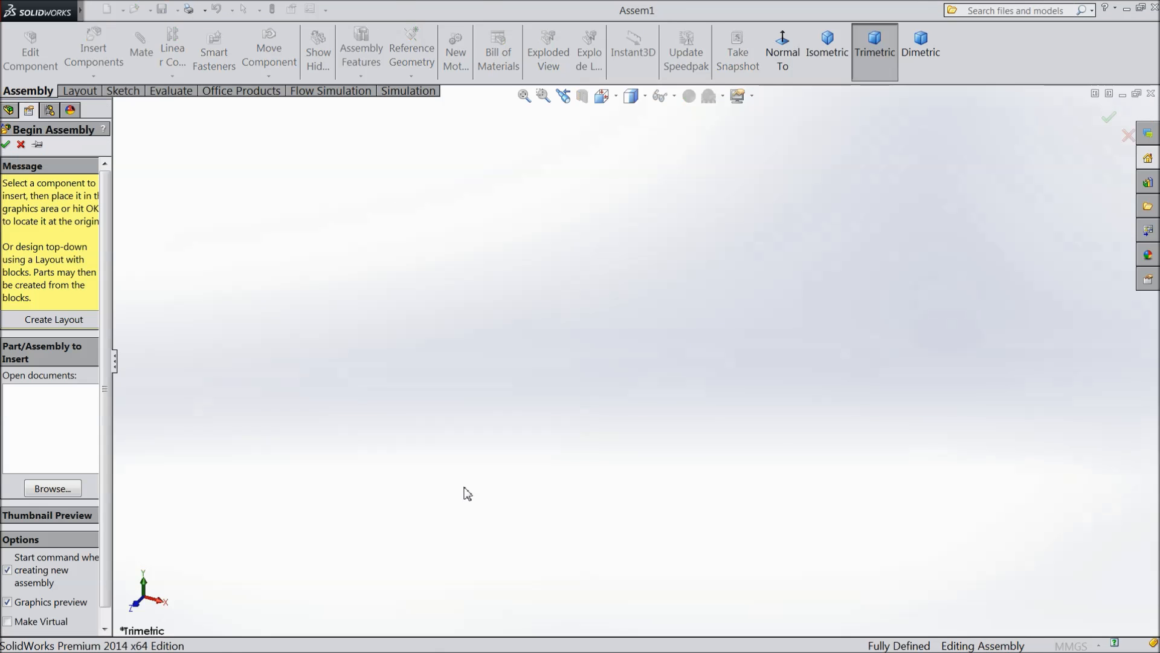
mouse_move(117, 421)
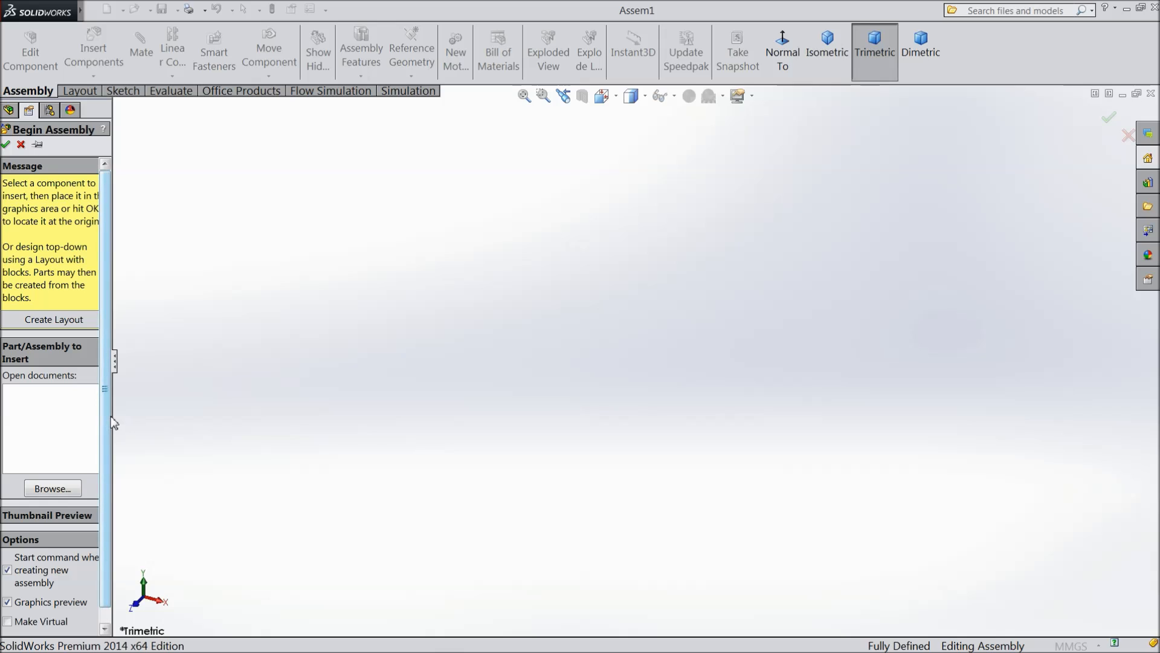
left_click_drag(113, 414, 138, 415)
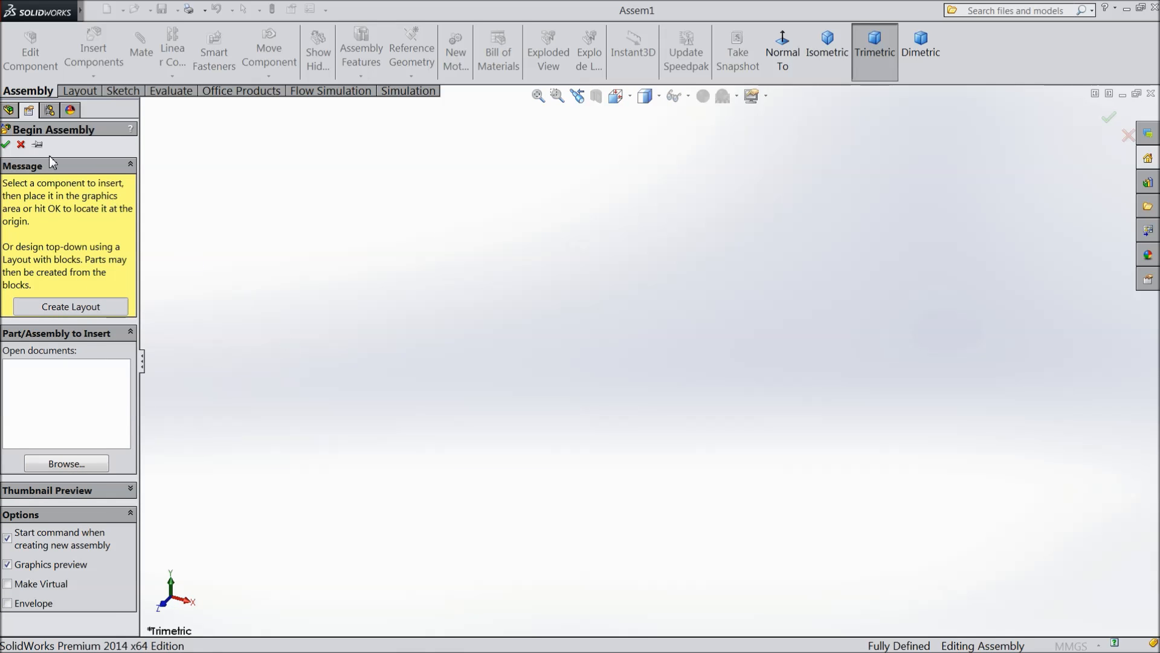
mouse_move(944, 135)
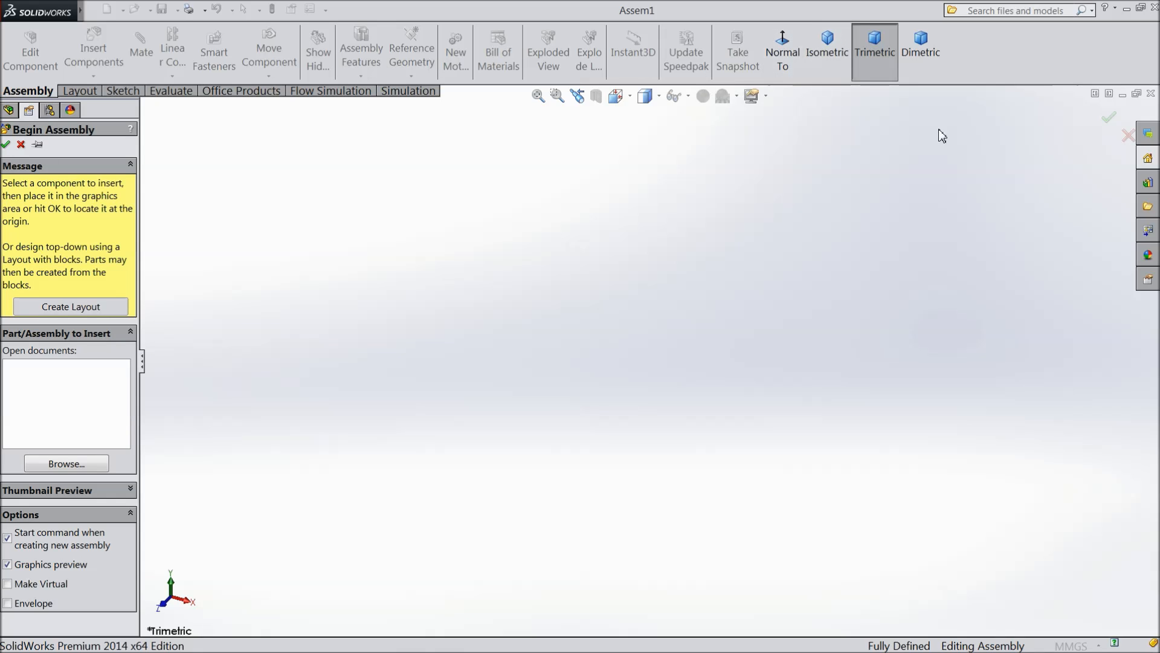
mouse_move(204, 183)
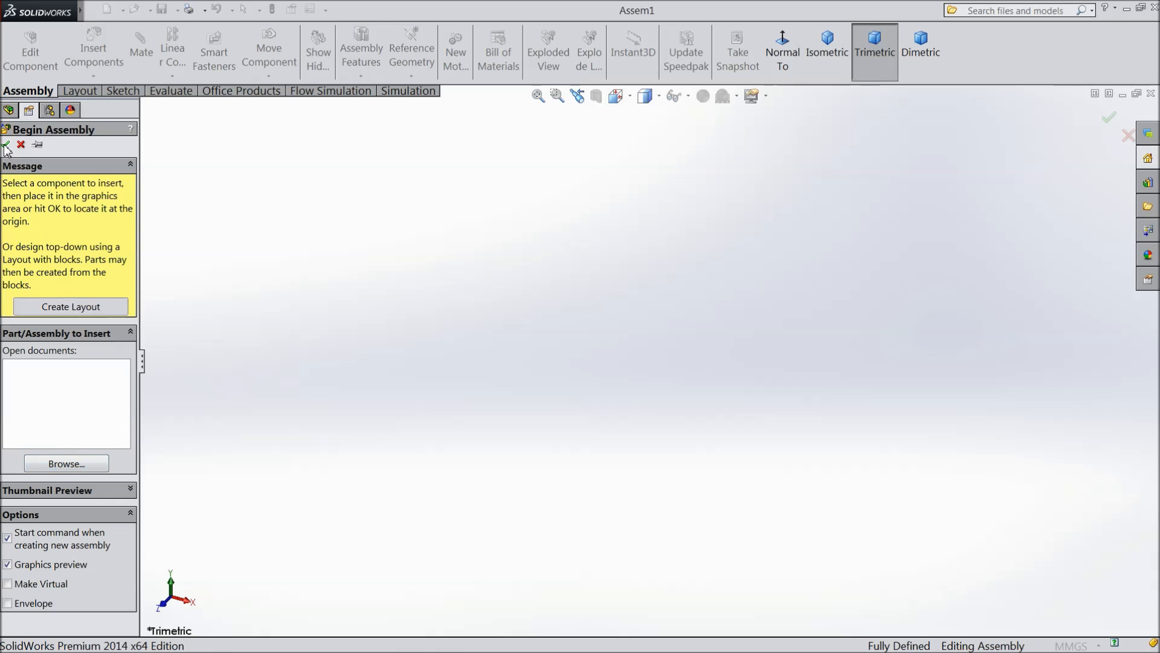
Step: Dismiss the Begin Assembly prompt and list the Insert Components dropdown choices
left_click(5, 144)
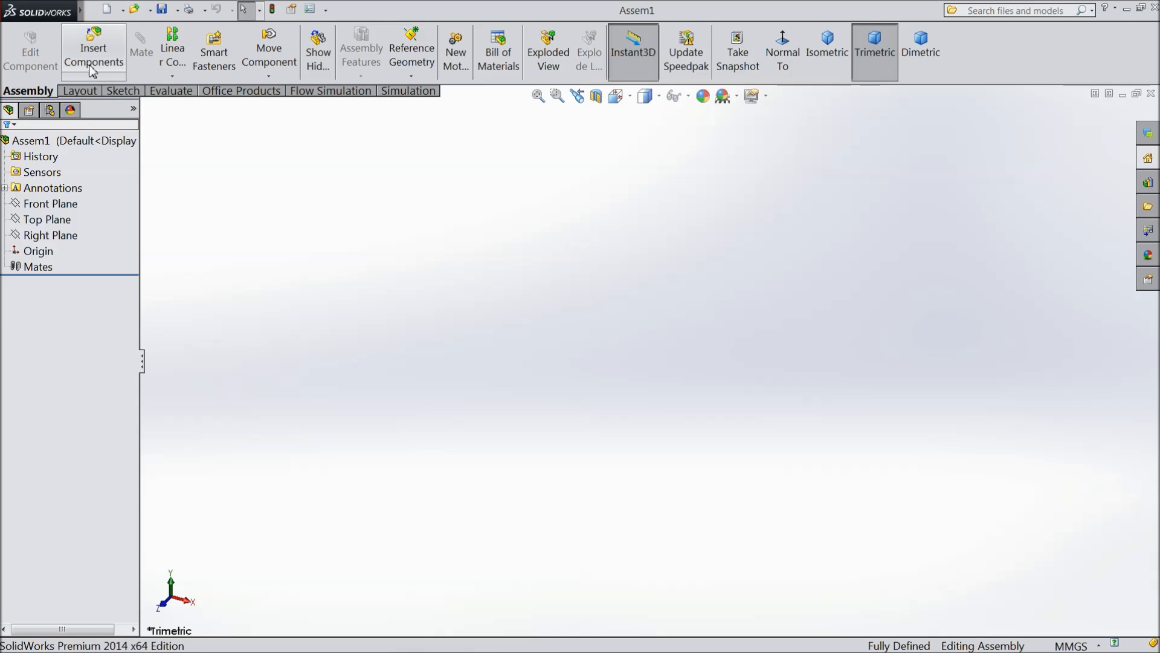
mouse_move(94, 50)
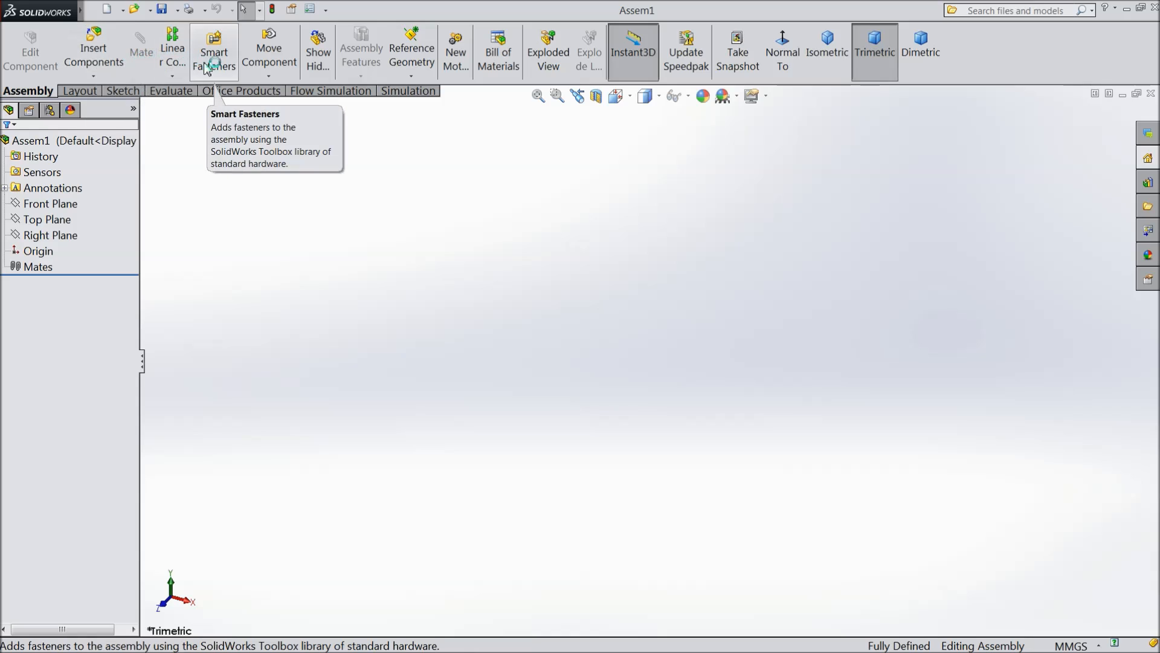
mouse_move(360, 55)
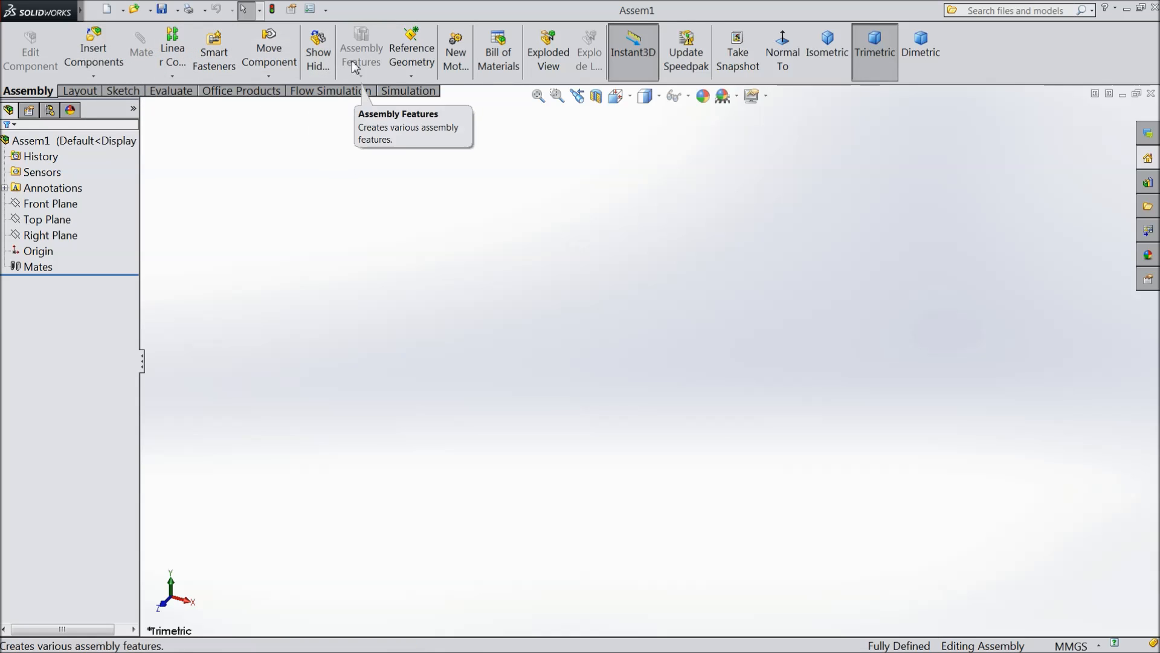
mouse_move(498, 51)
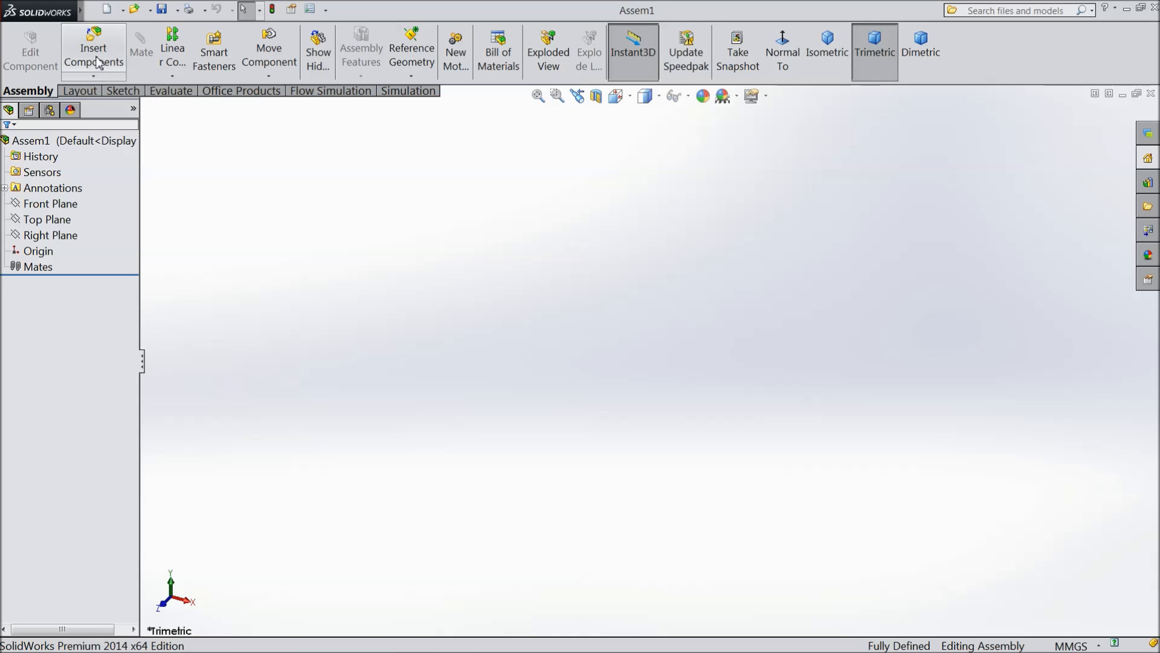
left_click(93, 66)
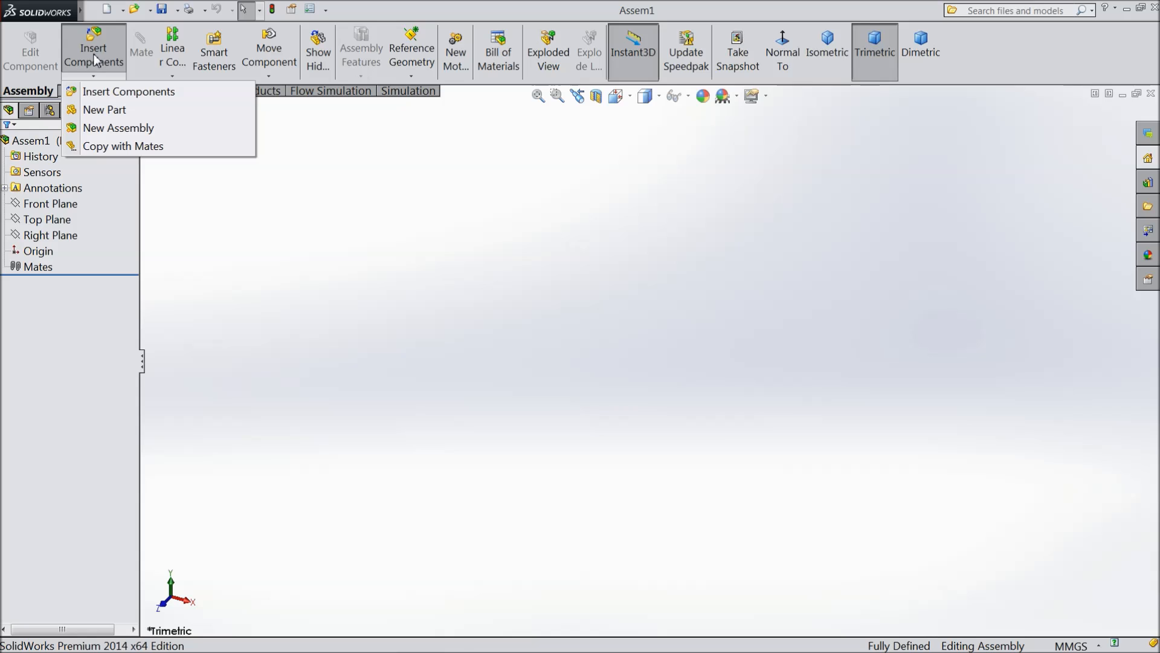
Step: Insert the Nut2 part from the Bicycle Hub folder as the first component fixed at the origin
left_click(128, 91)
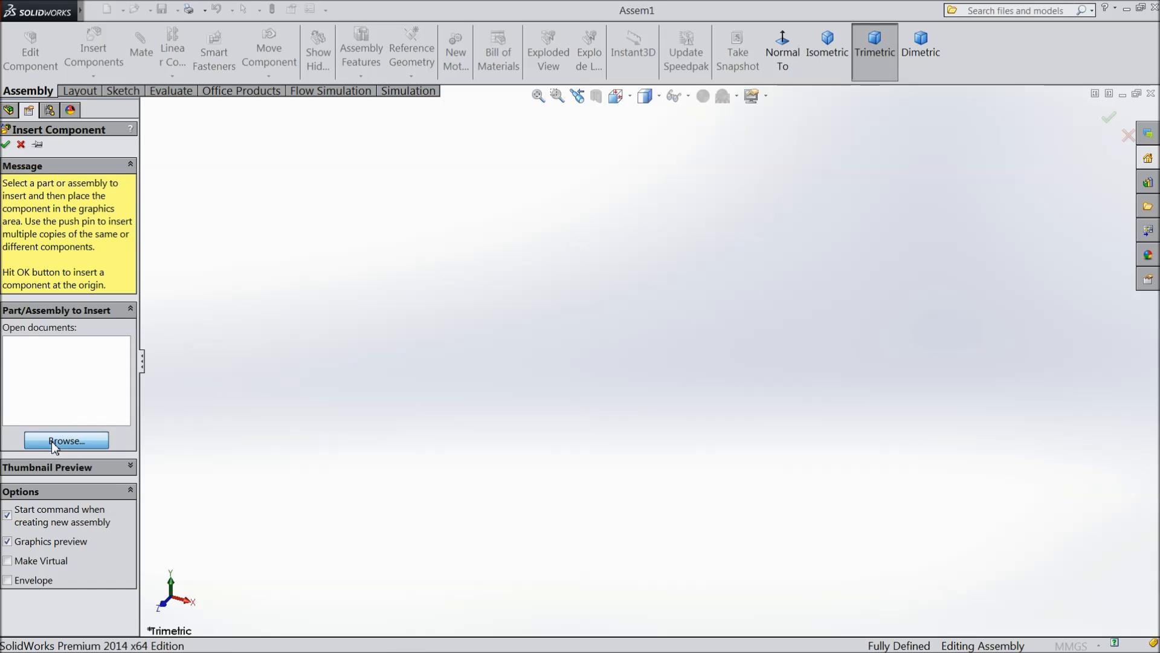
left_click(65, 440)
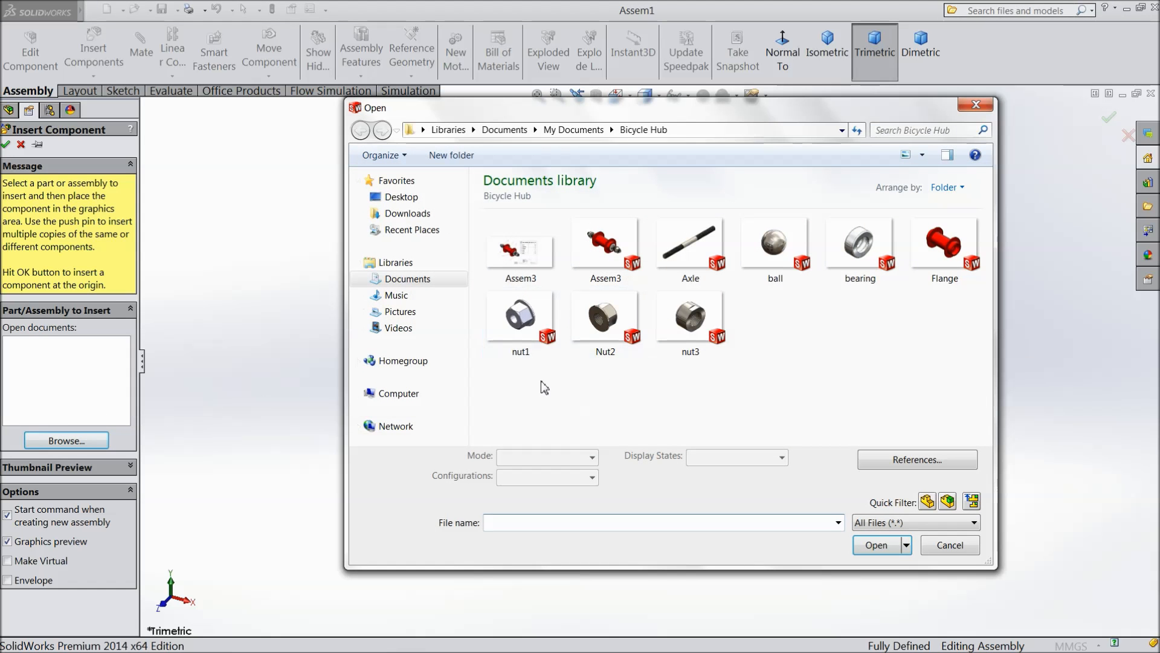
left_click(520, 318)
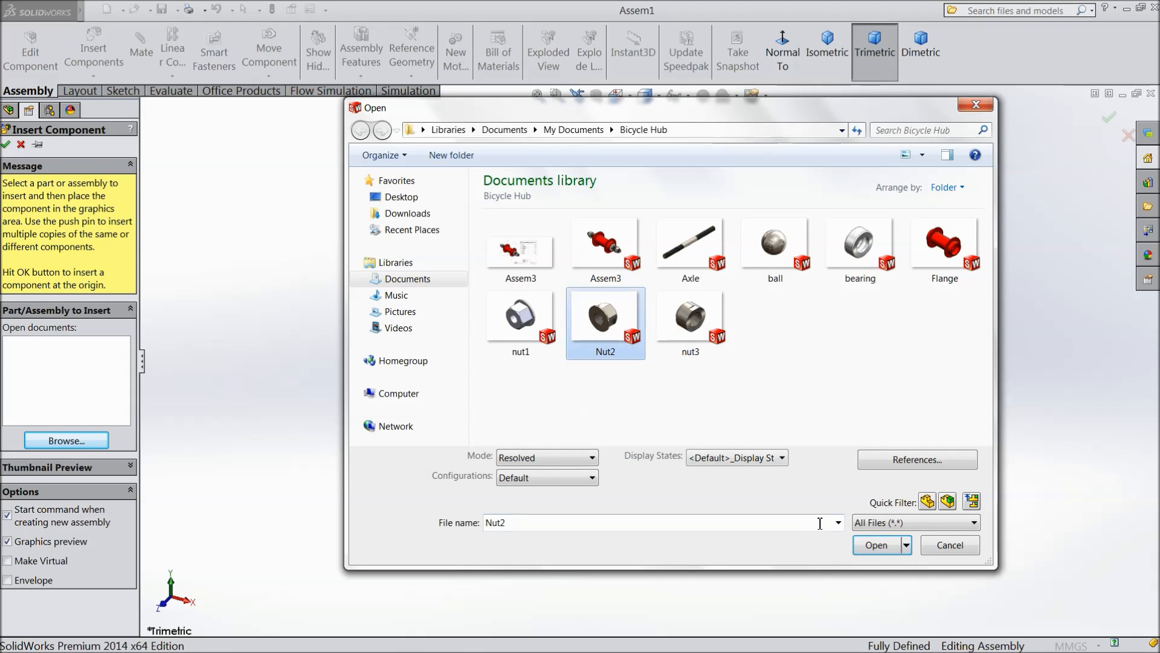
left_click(876, 545)
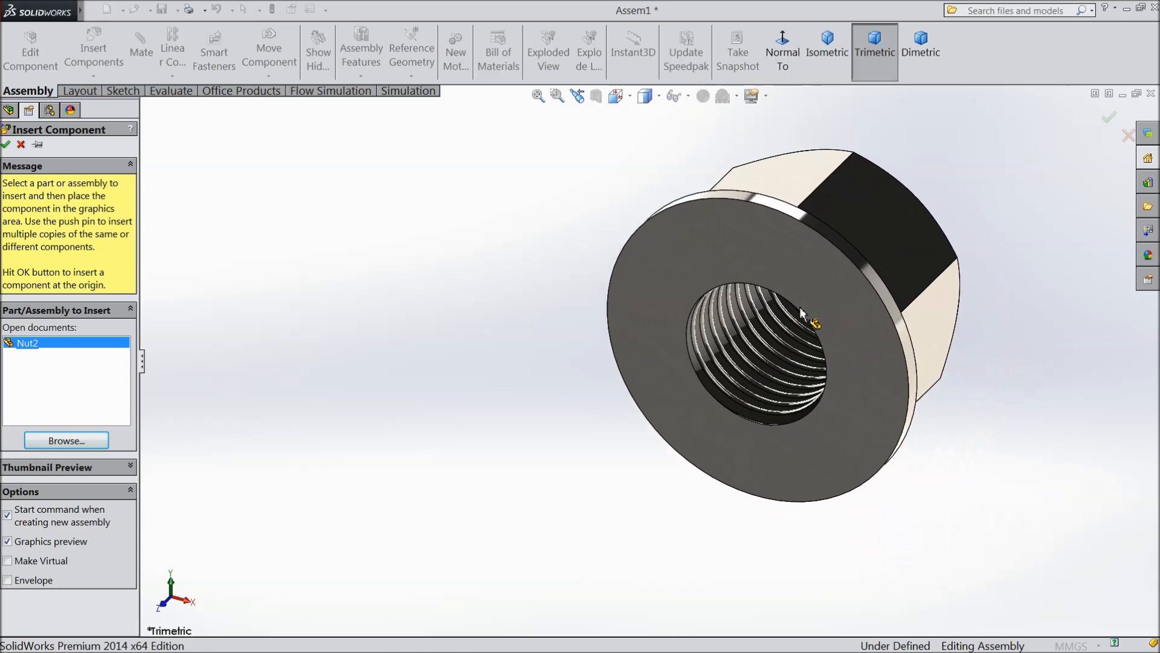
left_click_drag(803, 318, 585, 337)
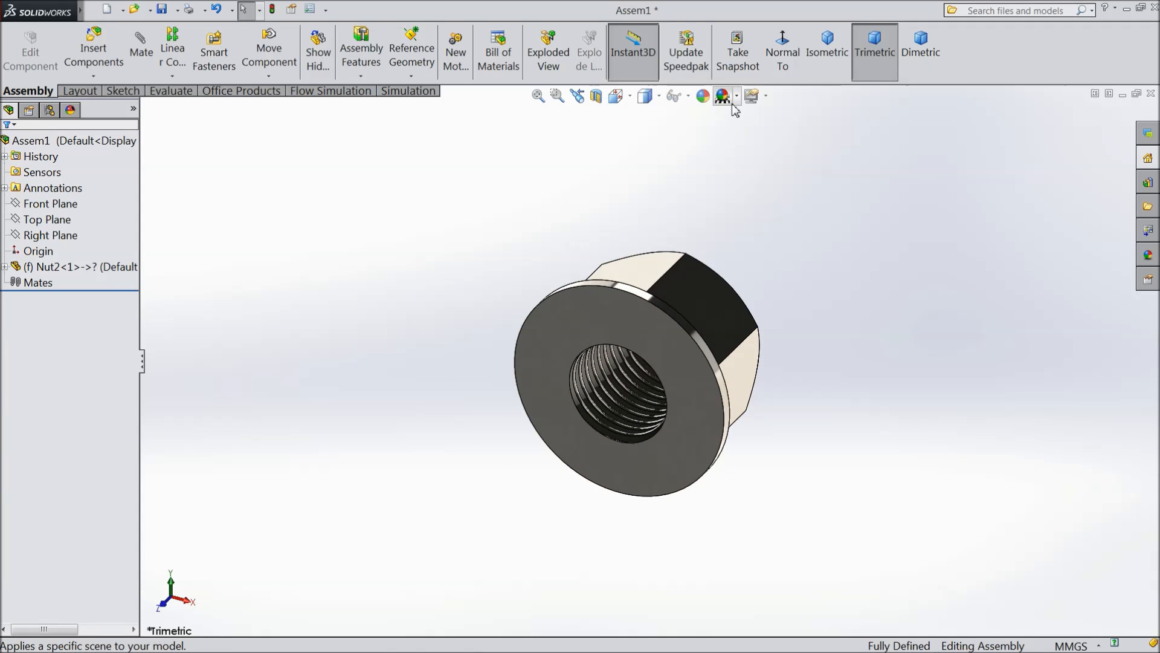
left_click(724, 97)
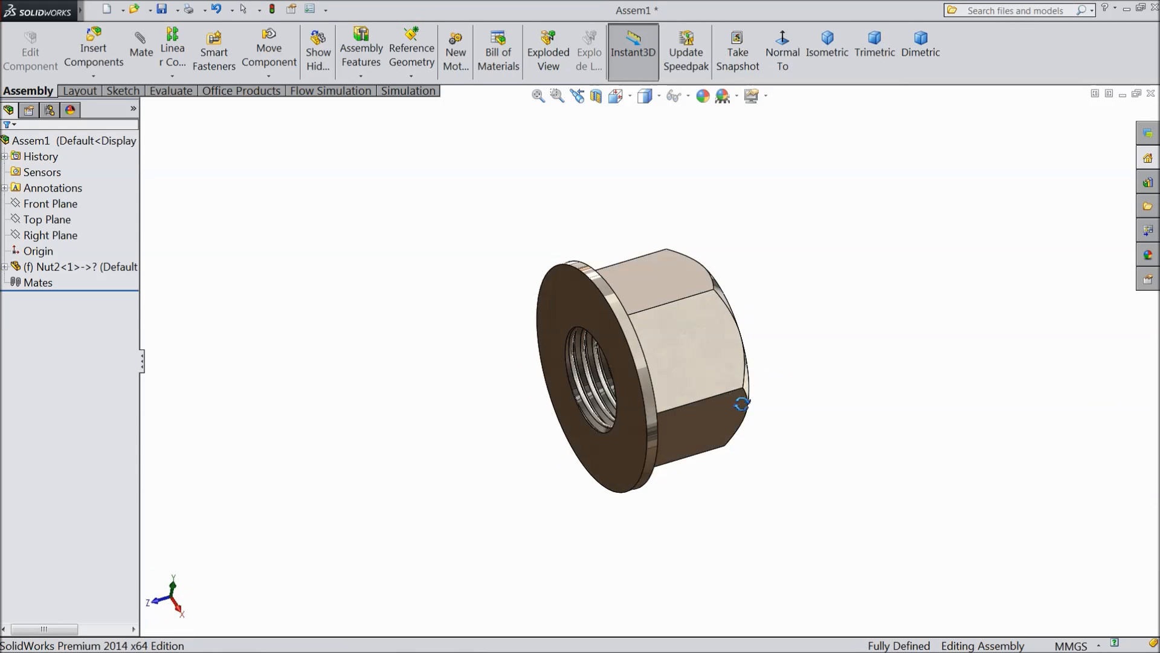
right_click(743, 403)
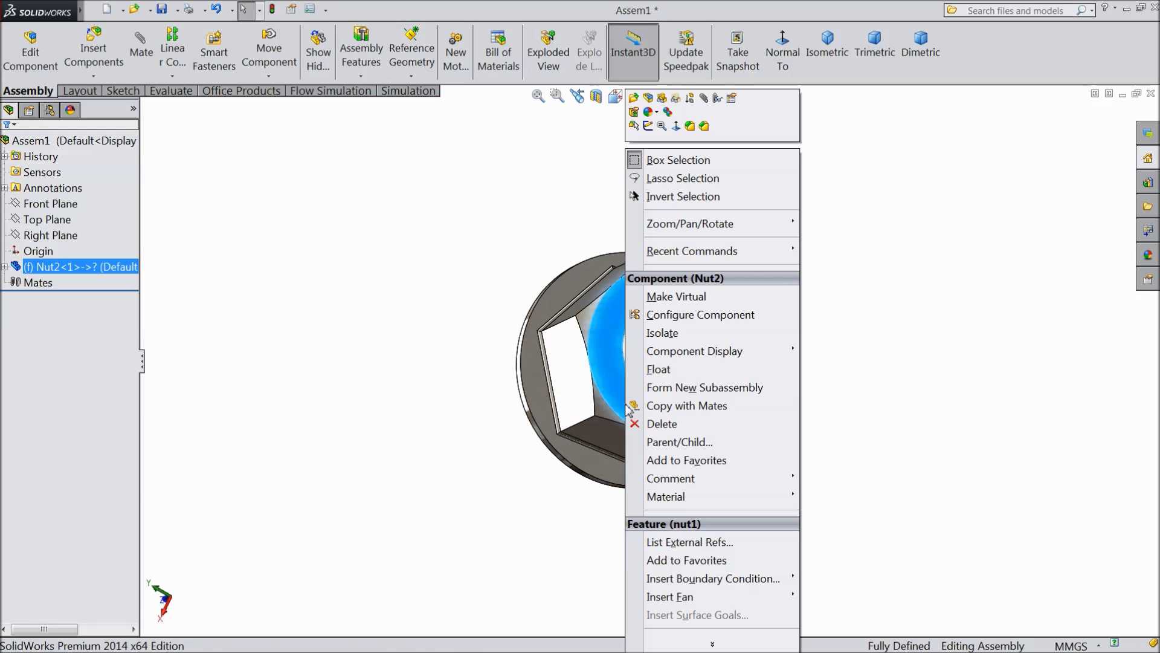
mouse_move(658, 370)
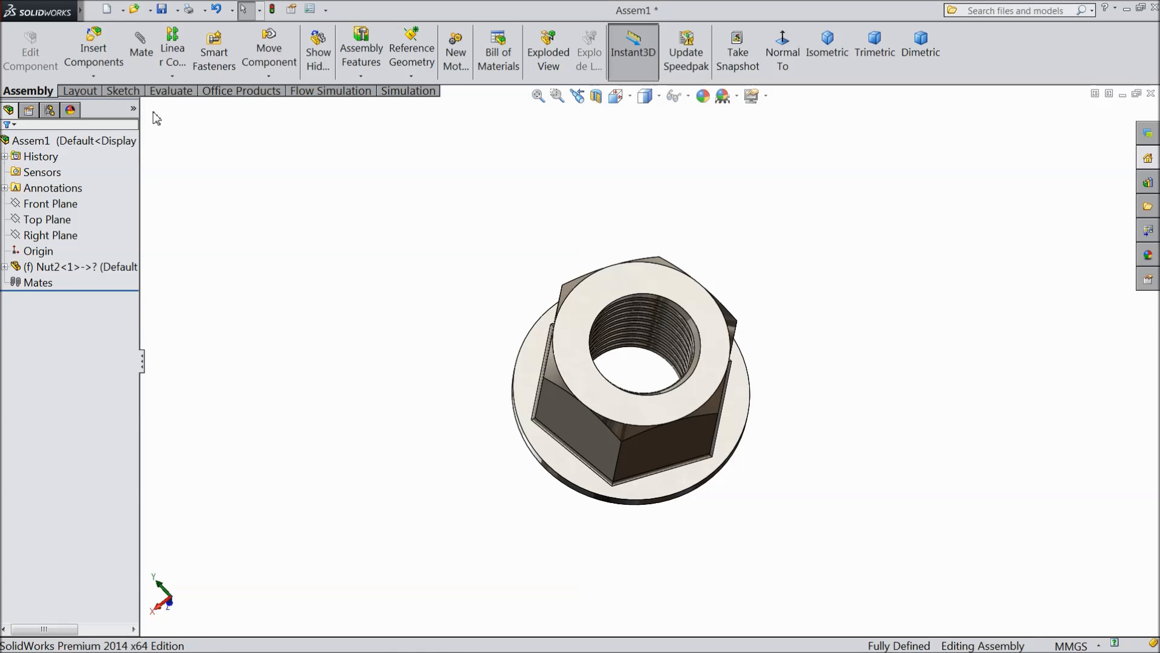
Step: Select Assem1 and its origin, then expand the (f) Nut2<1> feature list
left_click(70, 266)
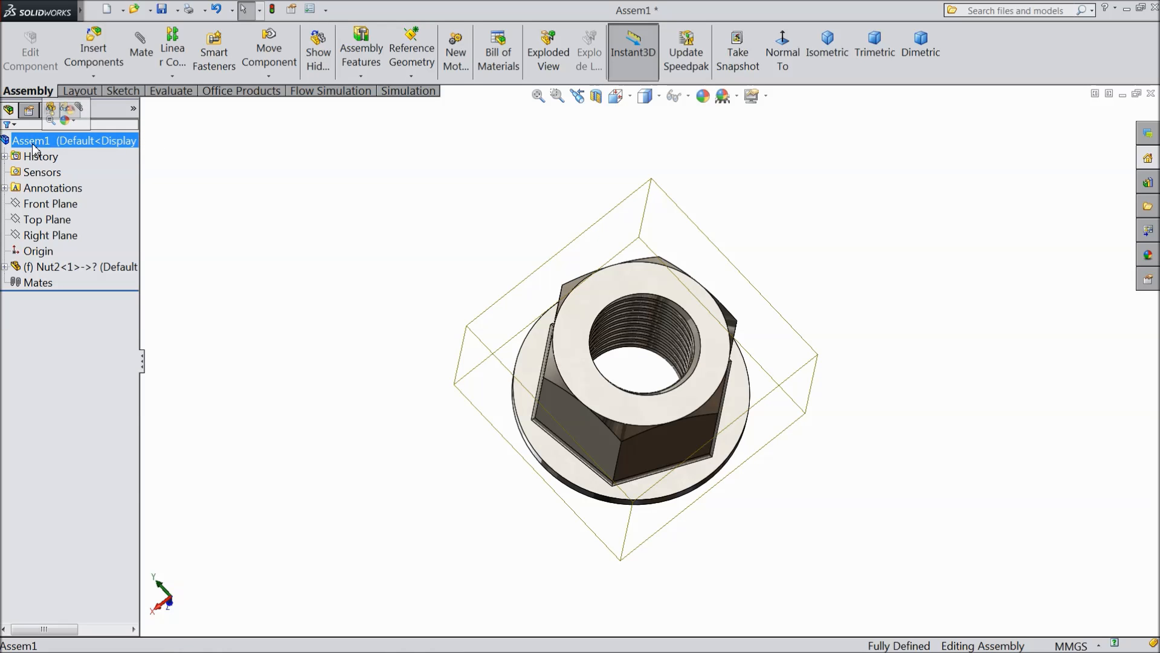
left_click(47, 219)
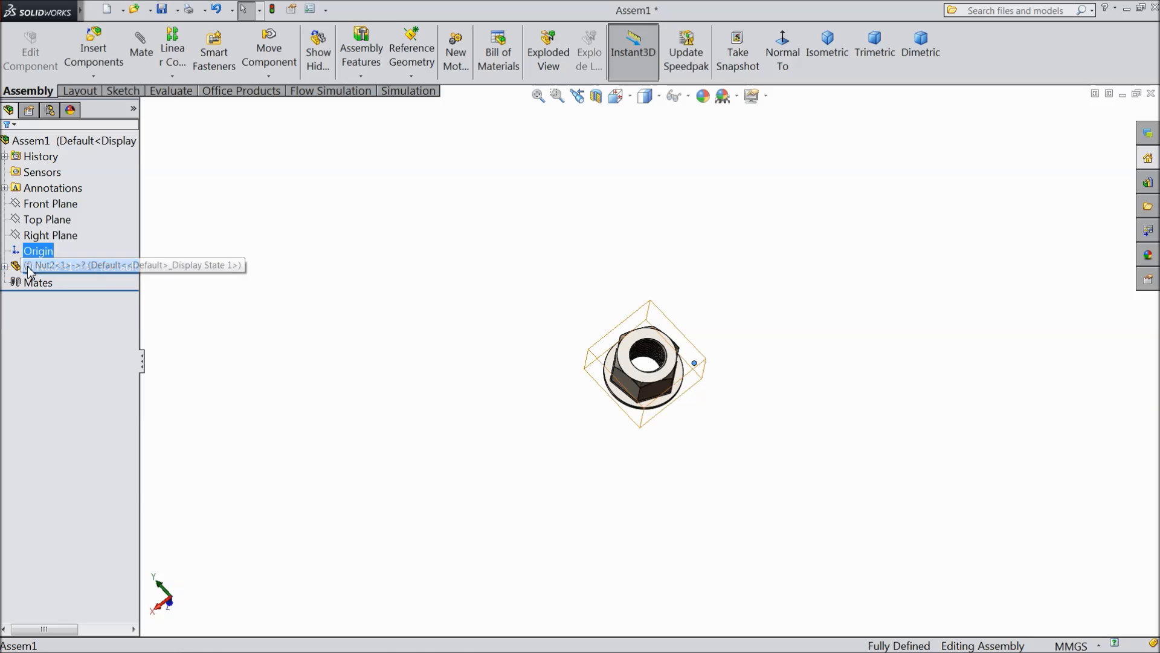
left_click(6, 266)
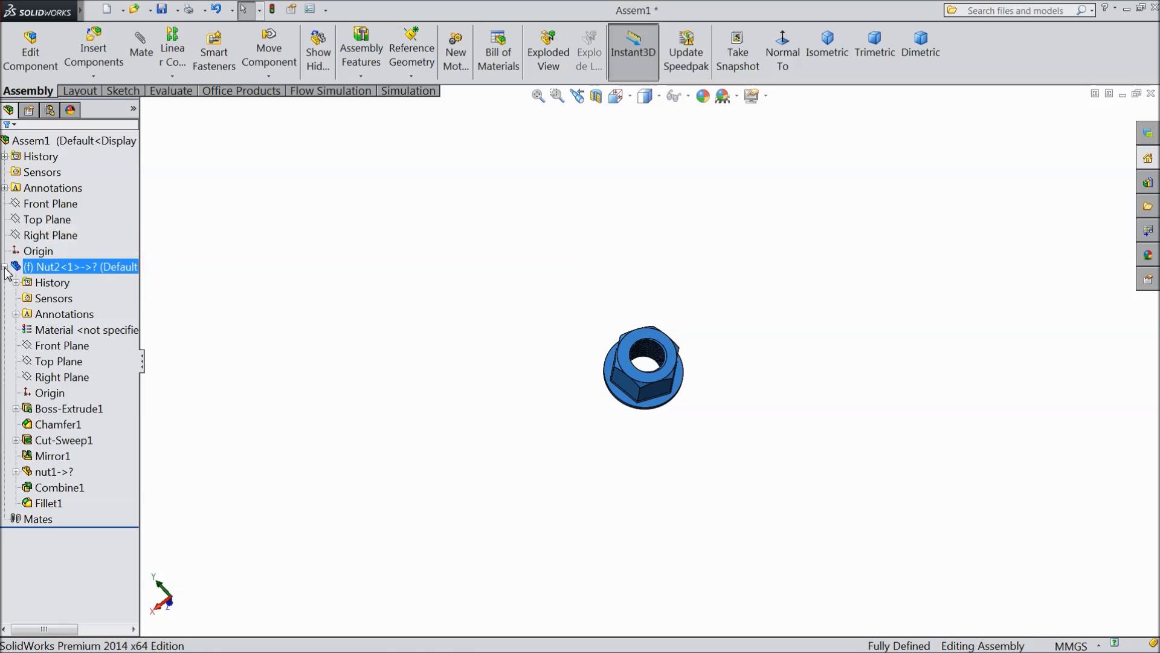
Step: Highlight Nut2's Boss-Extrude1 and Mirror1 features and the assembly Mates folder
left_click(67, 408)
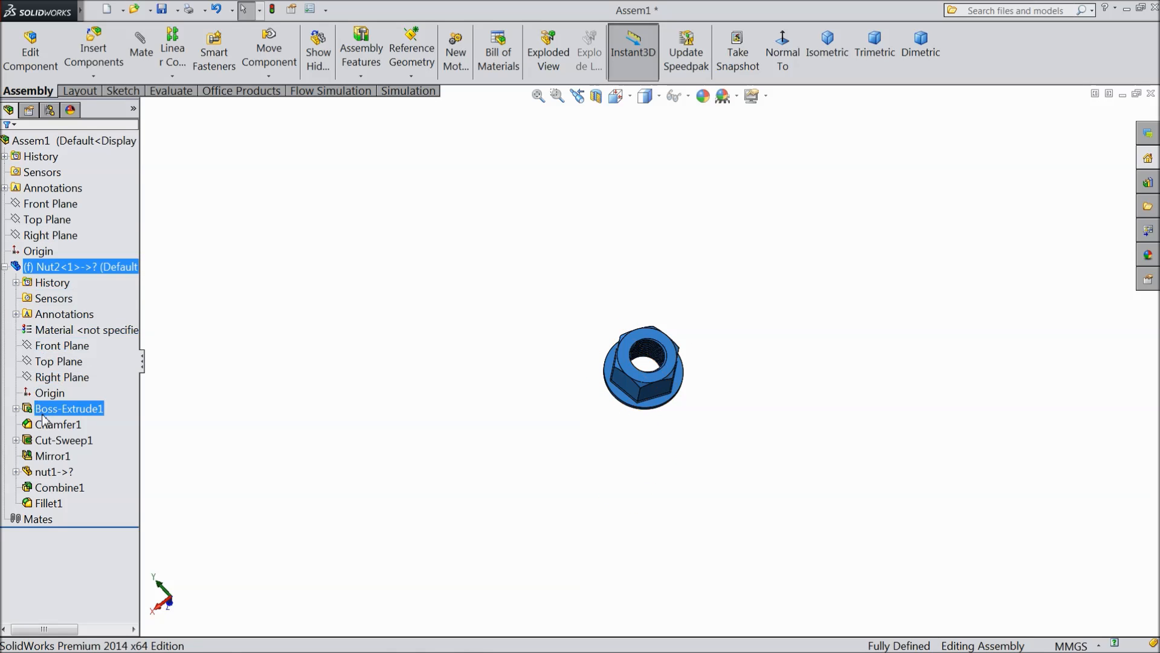
left_click(49, 503)
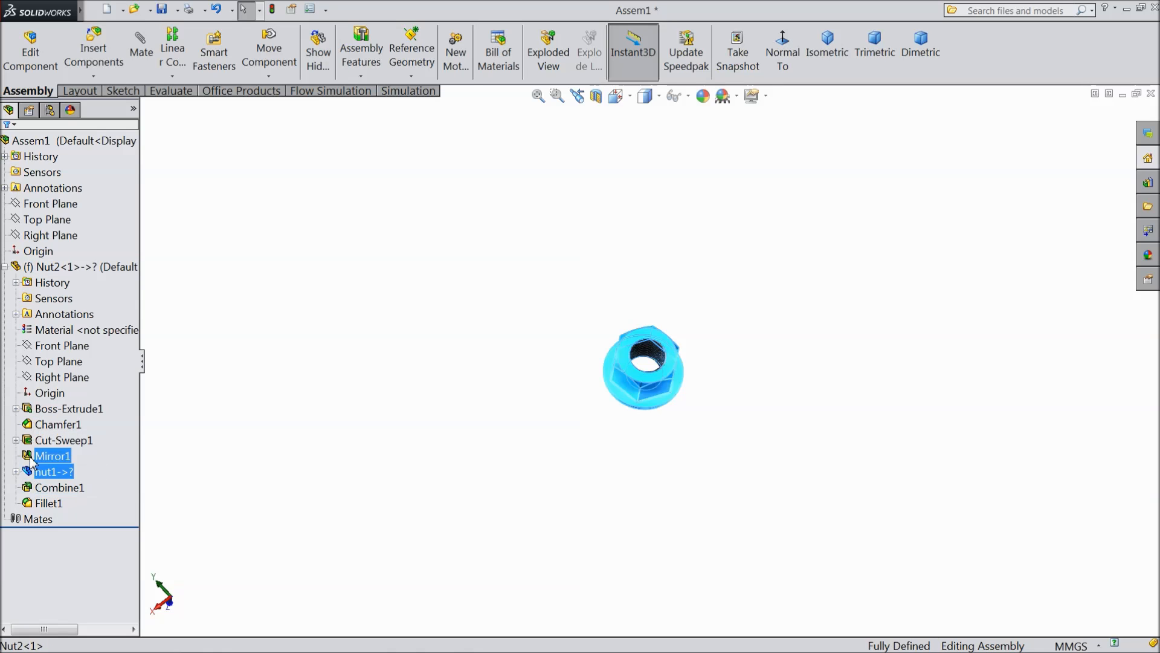
left_click(63, 440)
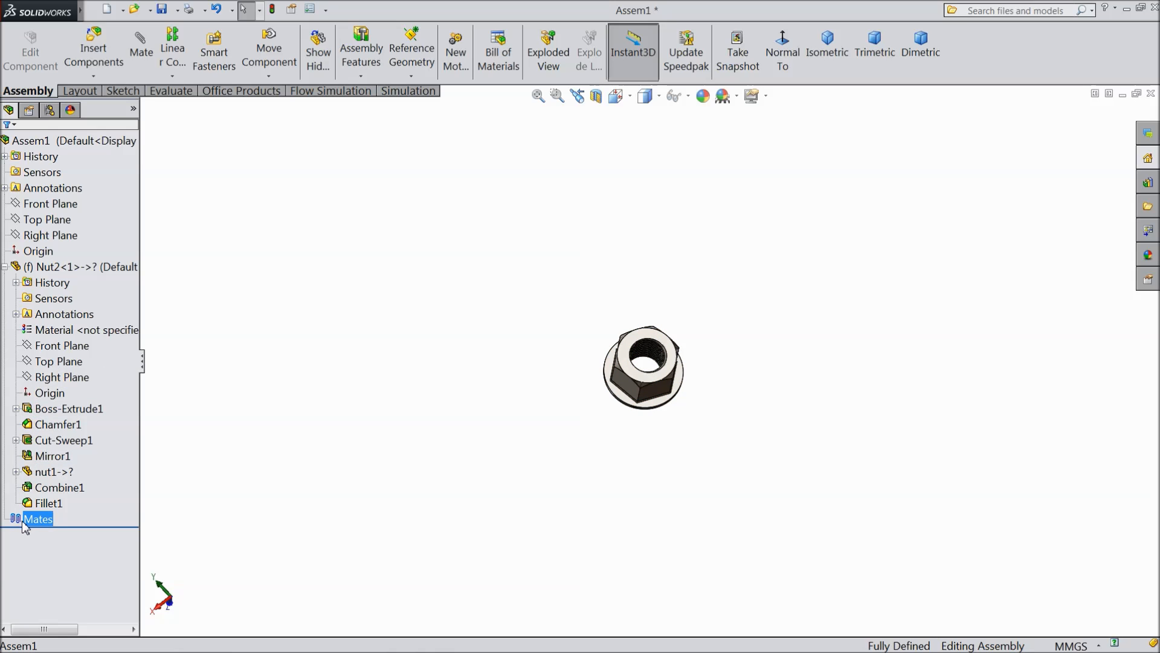
mouse_move(408, 478)
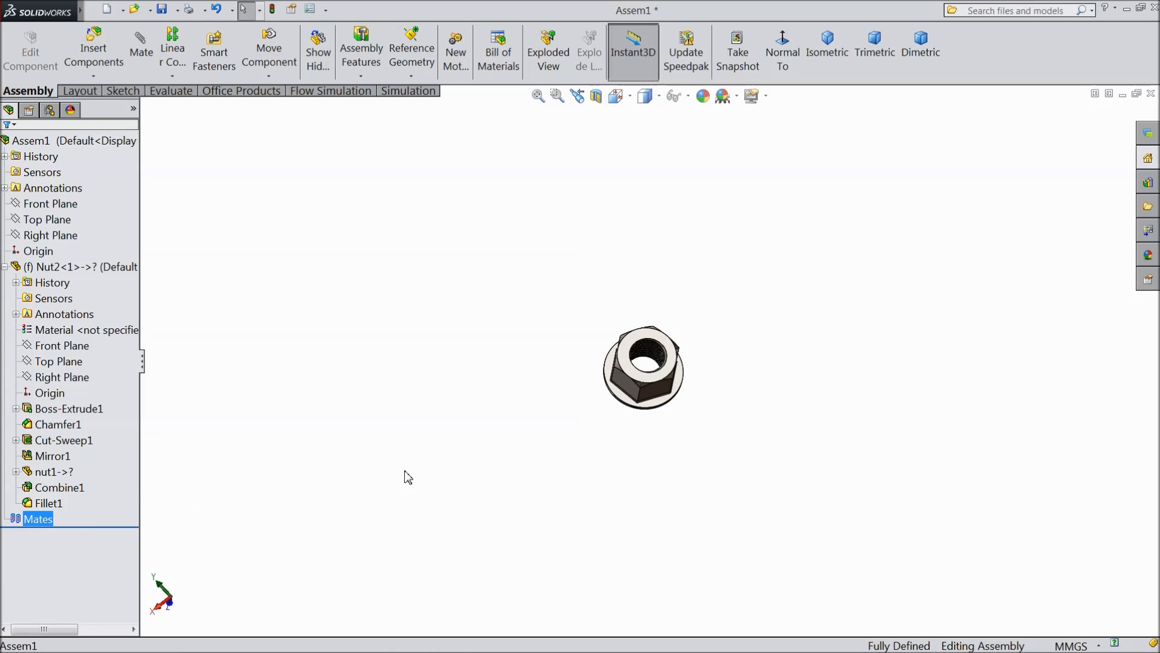